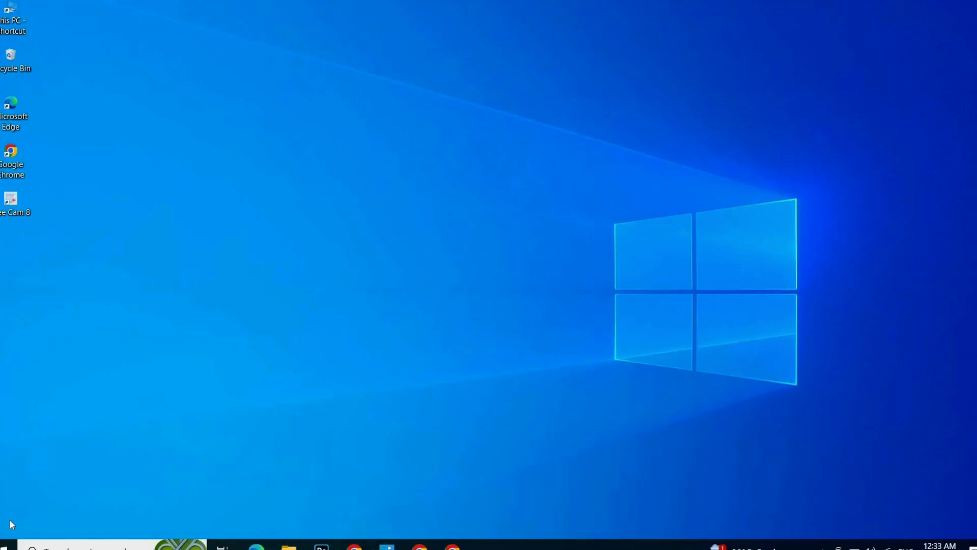
{"action": "mouse_move", "coordinate": [33, 527]}
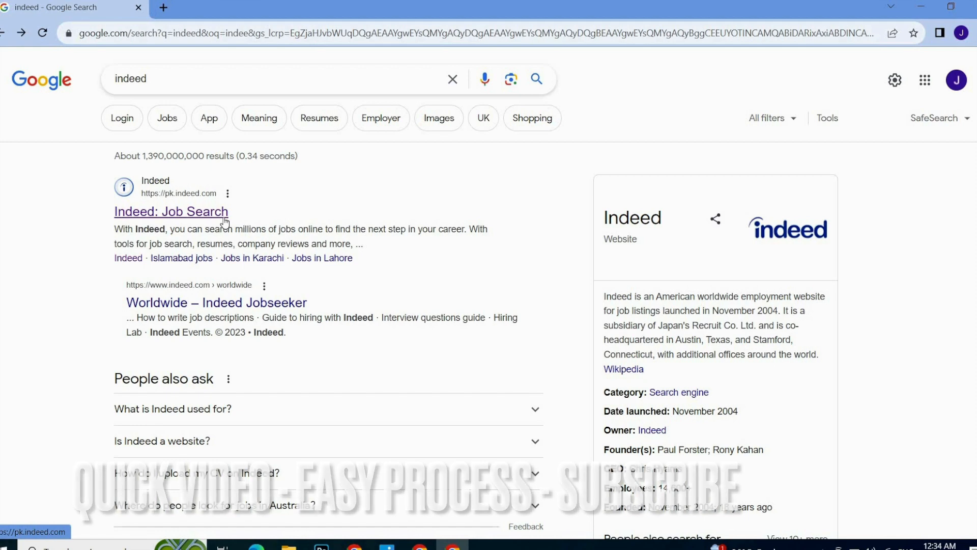
Open the 'Indeed: Job Search' result from the Google search for 'indeed'.
{"action": "left_click", "coordinate": [171, 212]}
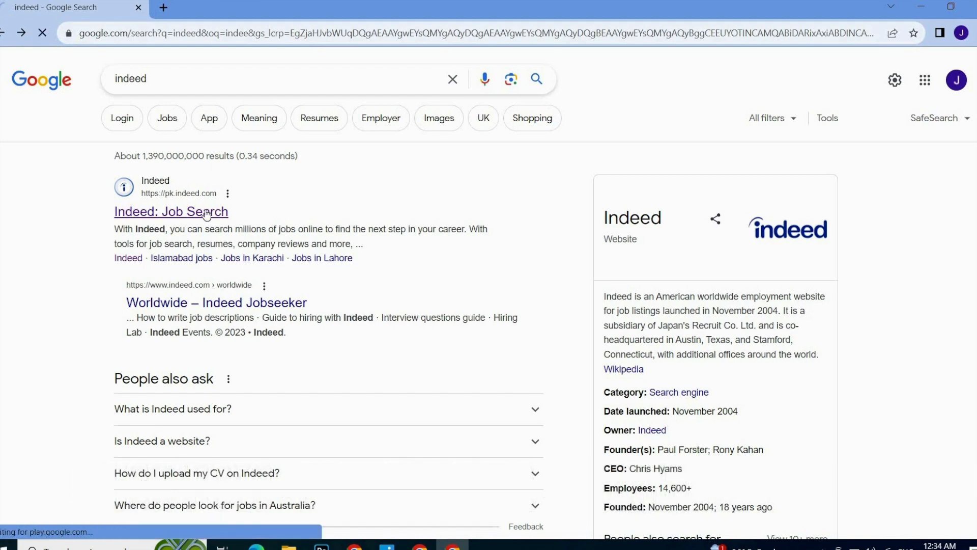
Let the Indeed home page load and focus the empty 'What' job search box.
{"action": "left_click", "coordinate": [171, 211]}
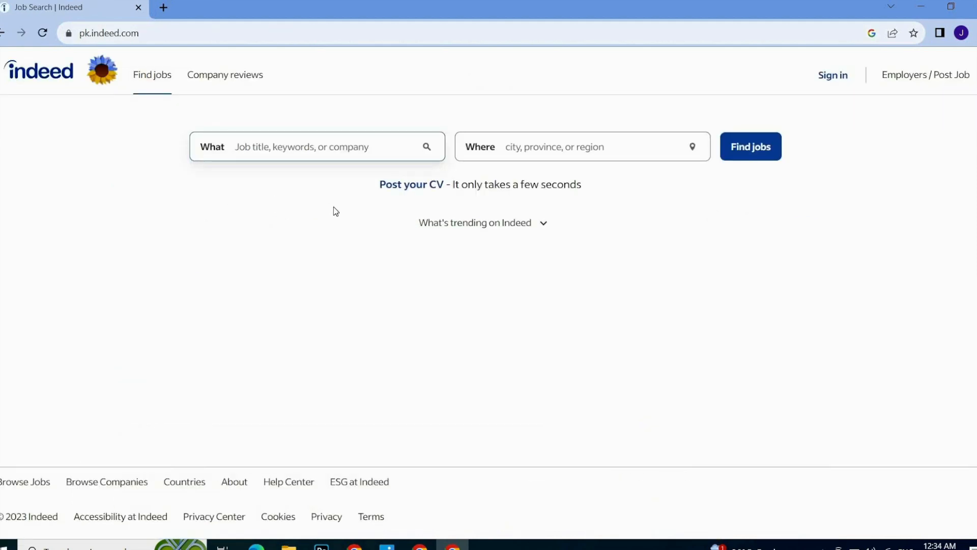
{"action": "mouse_move", "coordinate": [342, 217]}
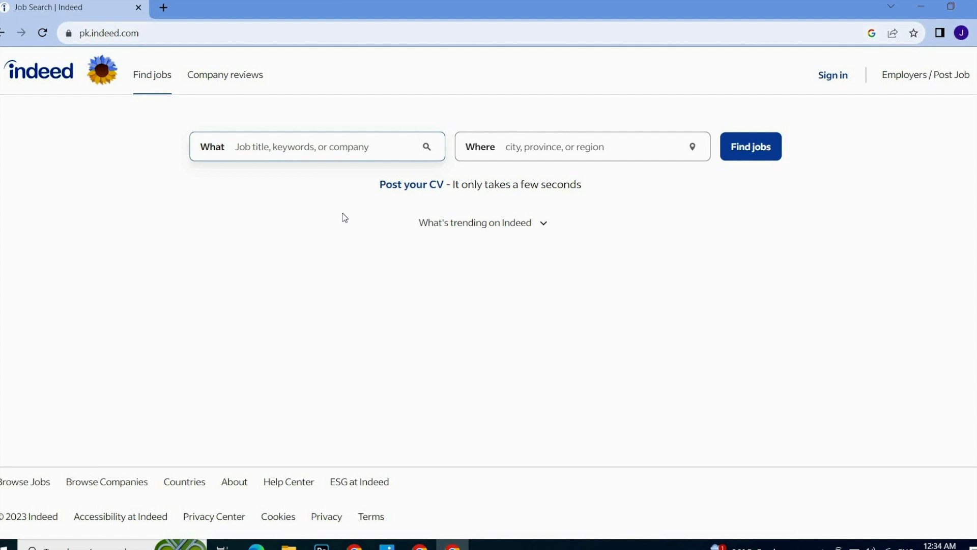
{"action": "left_click", "coordinate": [311, 146]}
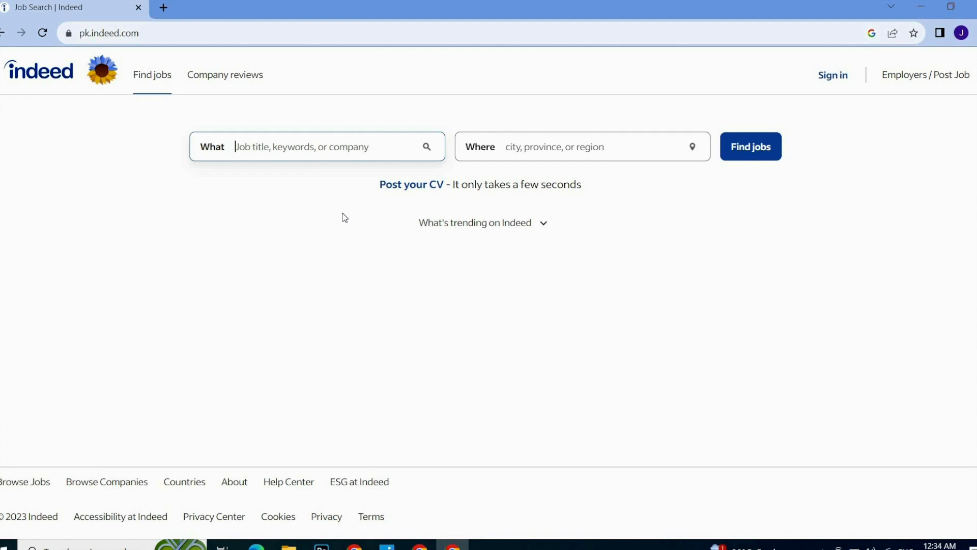
{"action": "mouse_move", "coordinate": [852, 85]}
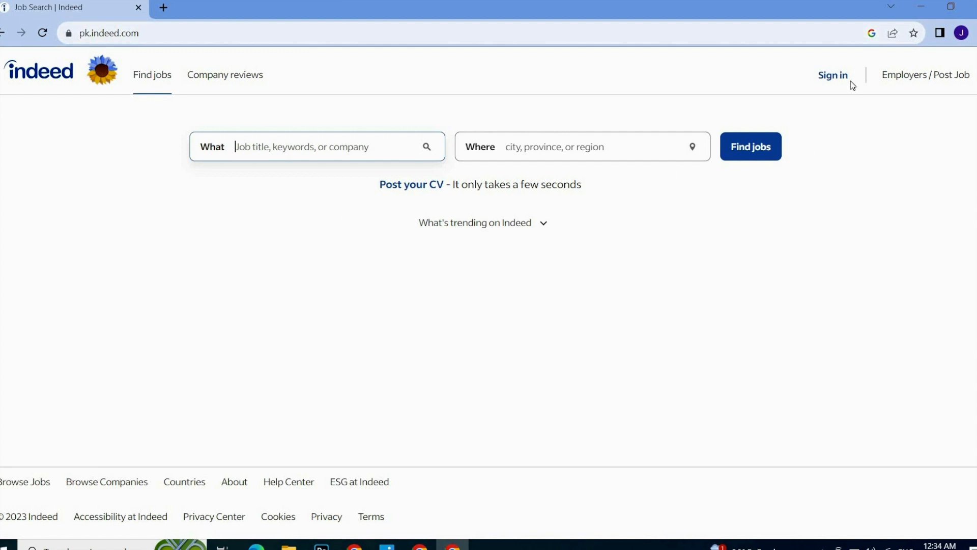
{"action": "mouse_move", "coordinate": [832, 75]}
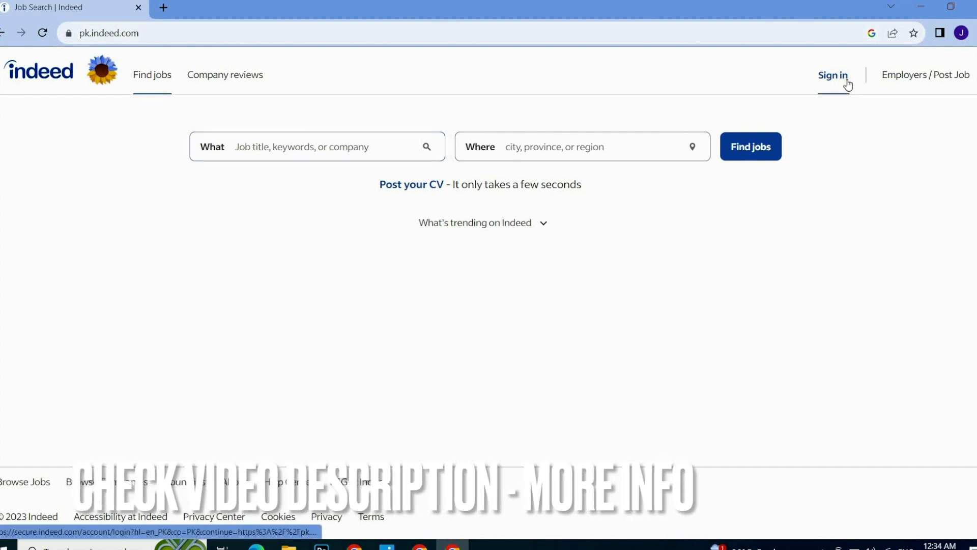
Go to Indeed's sign-in page from the top-right 'Sign in' link.
{"action": "left_click", "coordinate": [832, 75]}
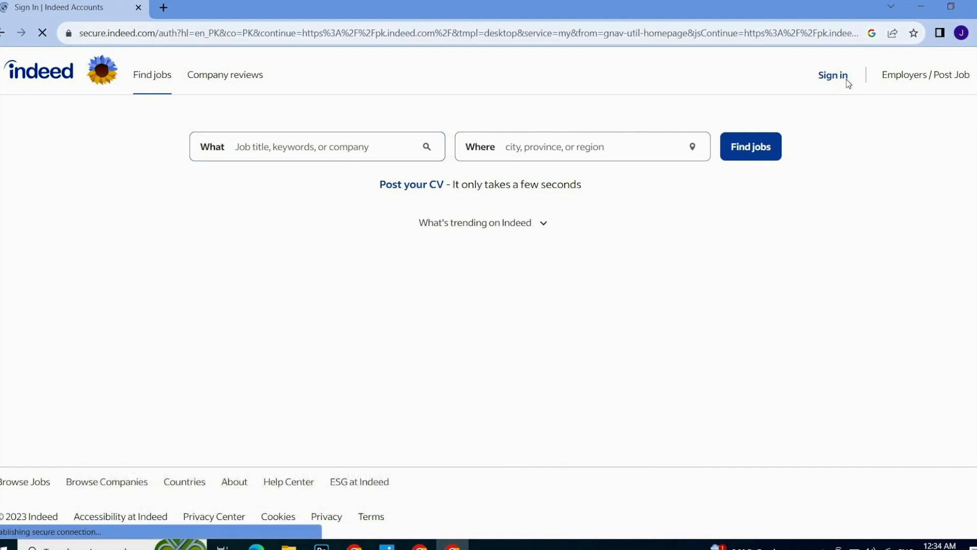
{"action": "left_click", "coordinate": [832, 75]}
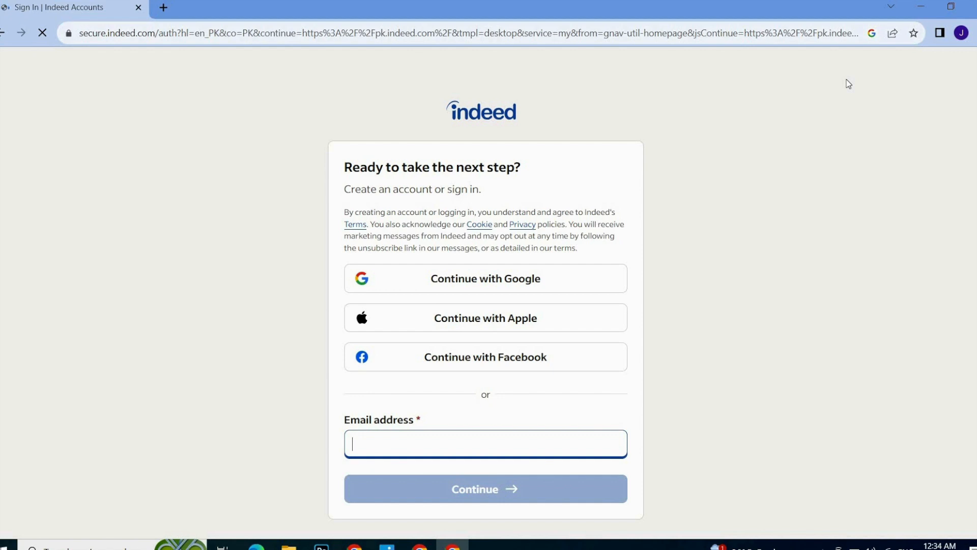
{"action": "mouse_move", "coordinate": [643, 138]}
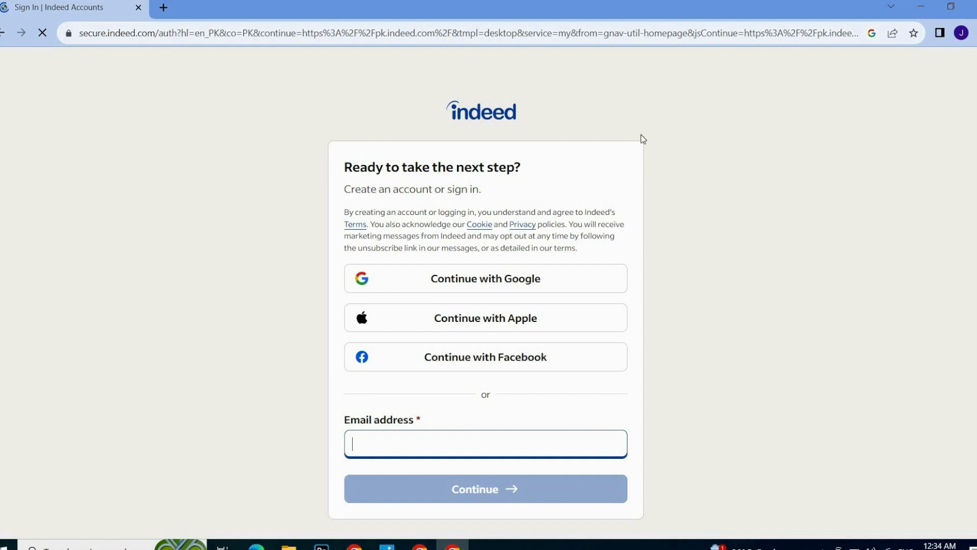
{"action": "mouse_move", "coordinate": [541, 153]}
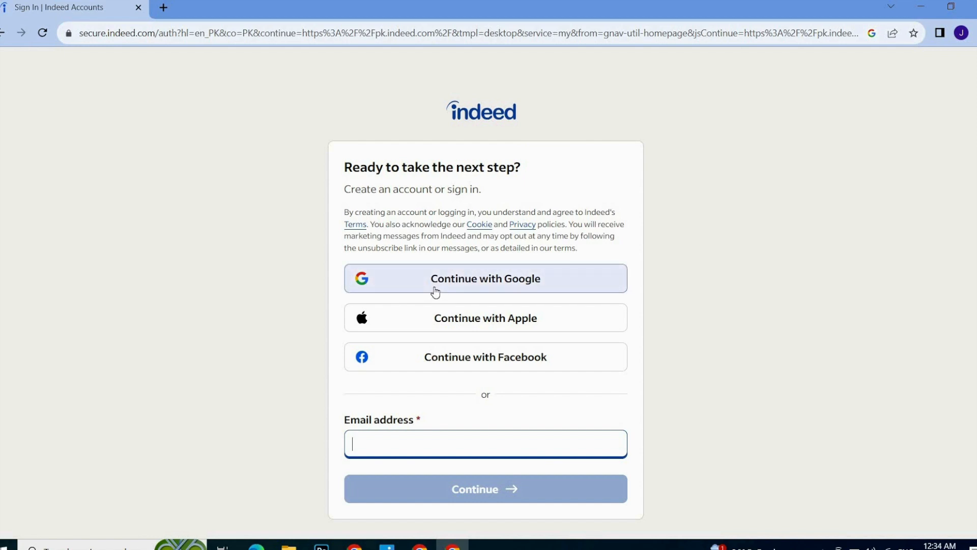
{"action": "mouse_move", "coordinate": [427, 436]}
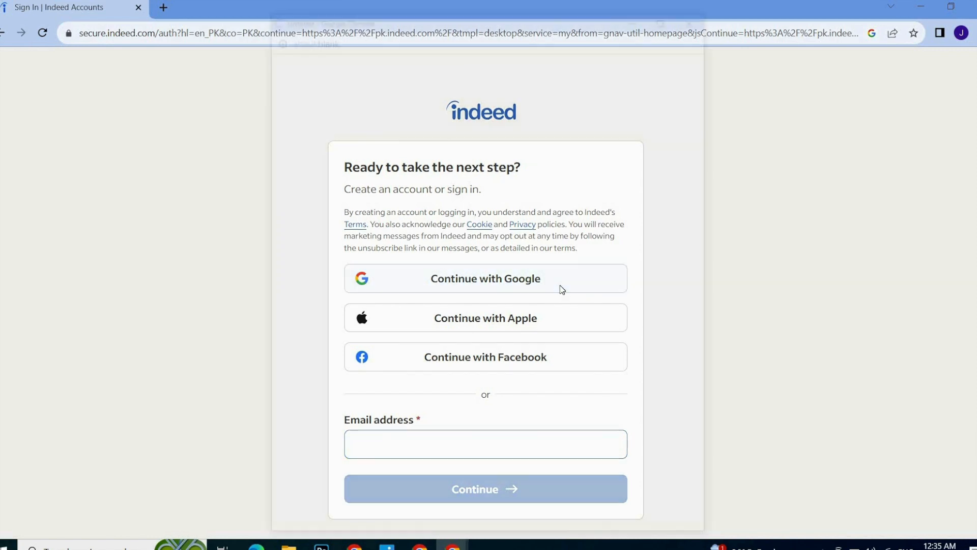
Choose the Google account in the pop-up to return to pk.indeed.com signed in.
{"action": "left_click", "coordinate": [485, 278]}
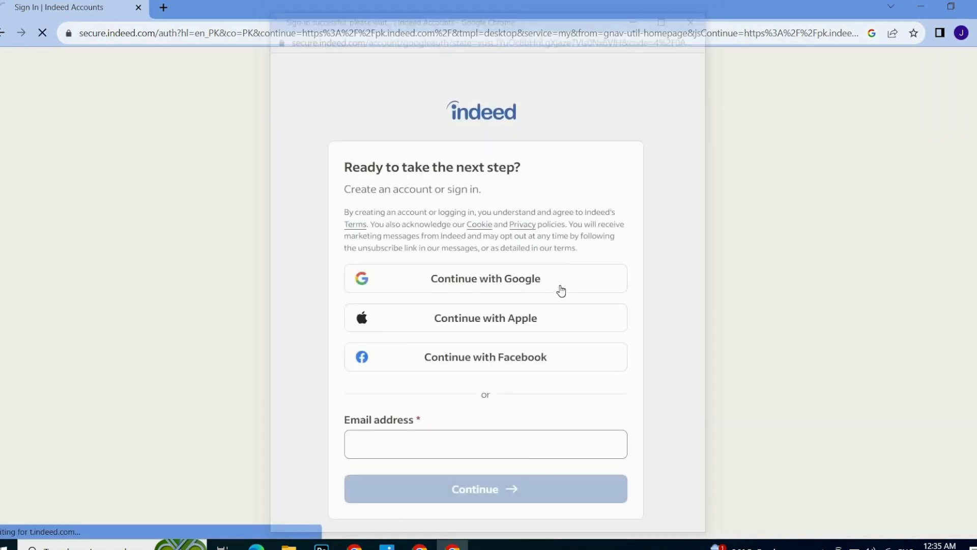
{"action": "left_click", "coordinate": [485, 278]}
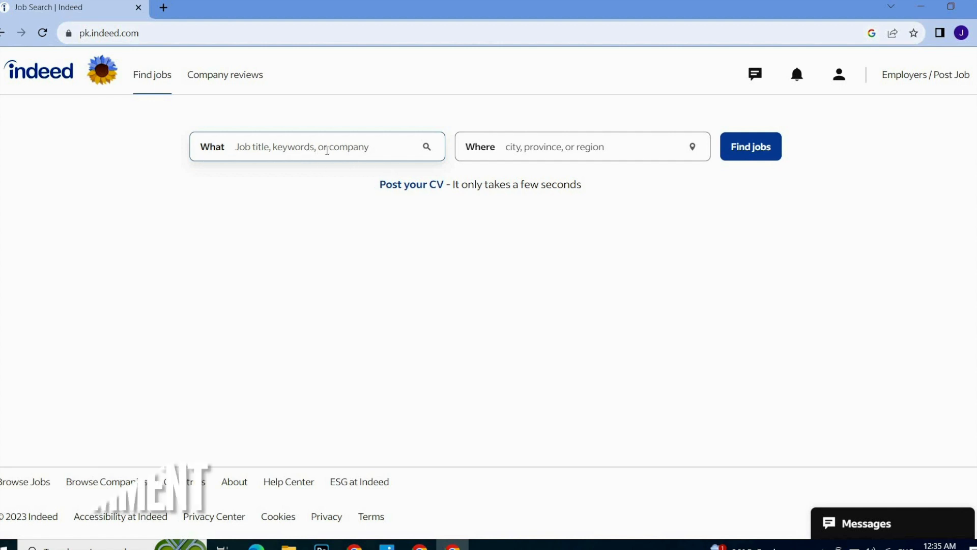
{"action": "mouse_move", "coordinate": [665, 188]}
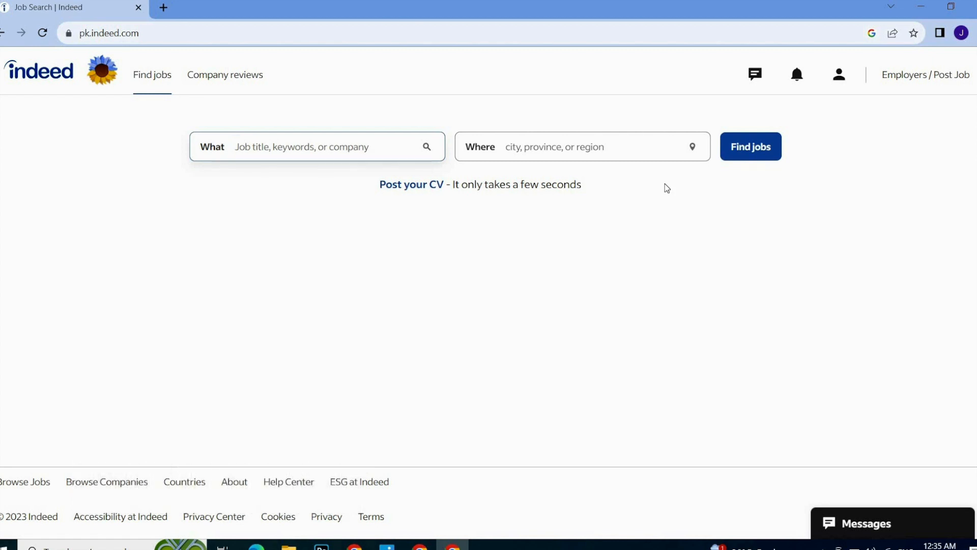
{"action": "left_click", "coordinate": [312, 147]}
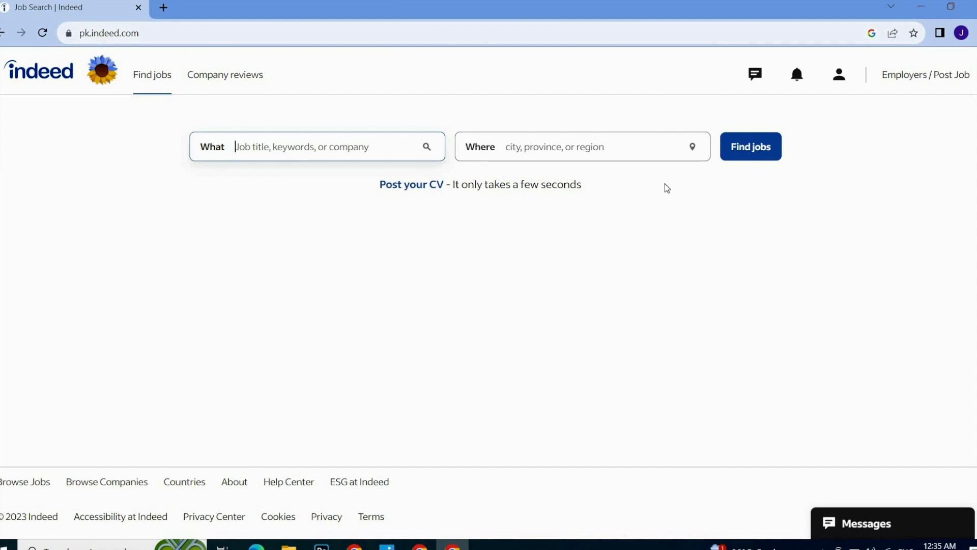